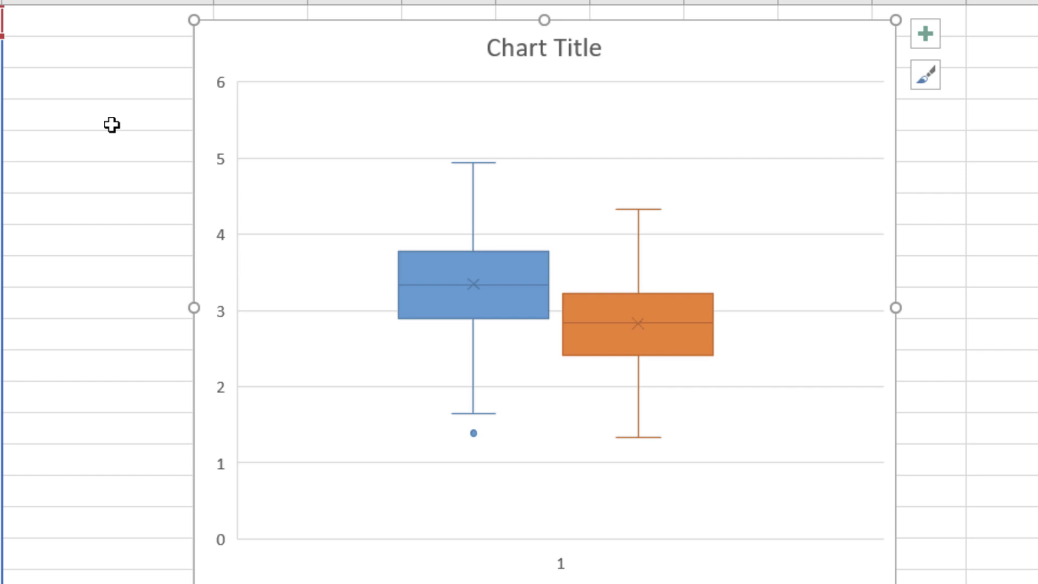
mouse_move(112, 125)
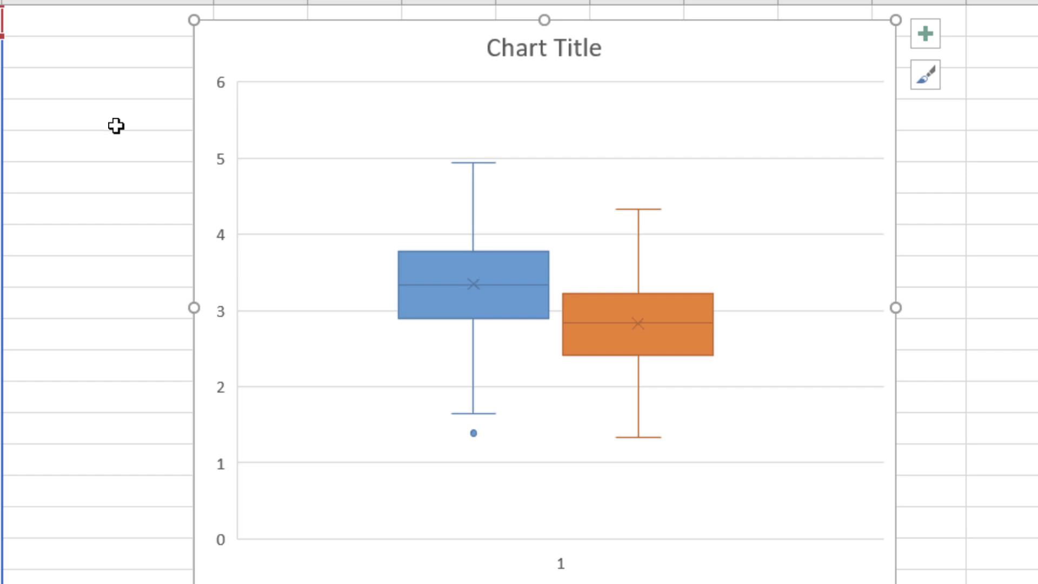
mouse_move(112, 124)
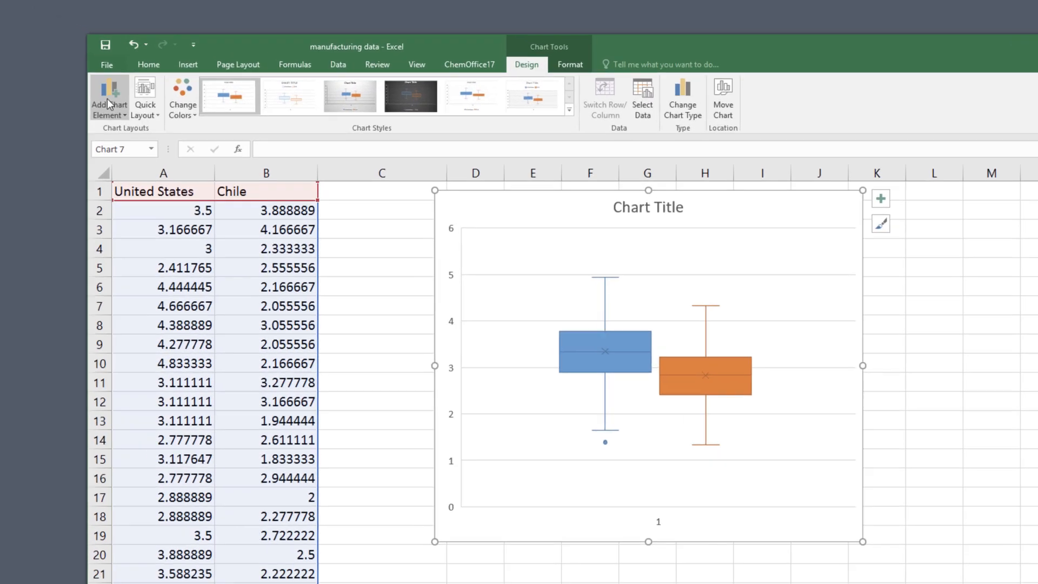
Add a bottom legend naming the United States and Chile boxes
click(107, 100)
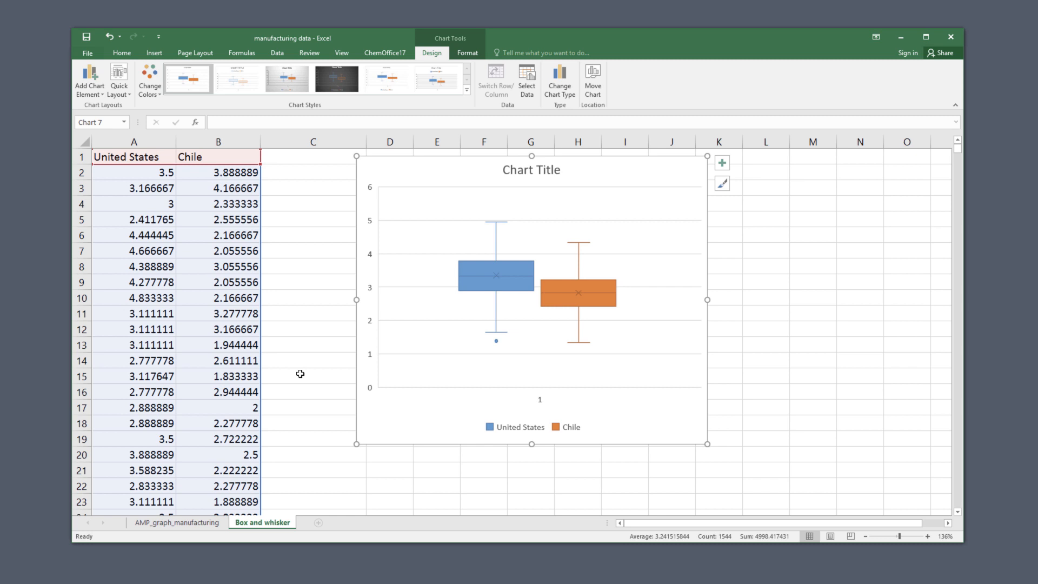
mouse_move(454, 347)
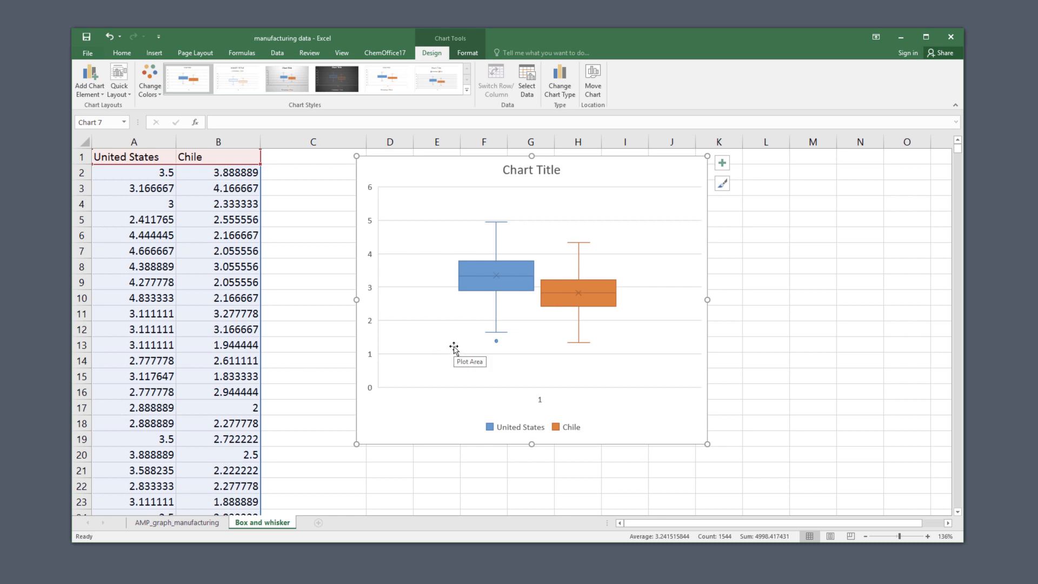
right_click(454, 347)
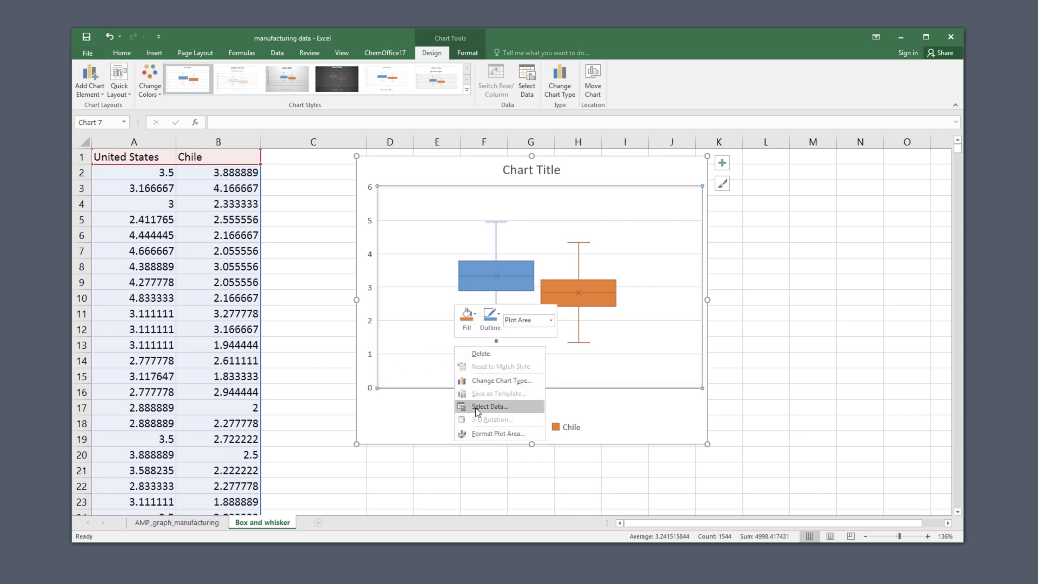
click(488, 406)
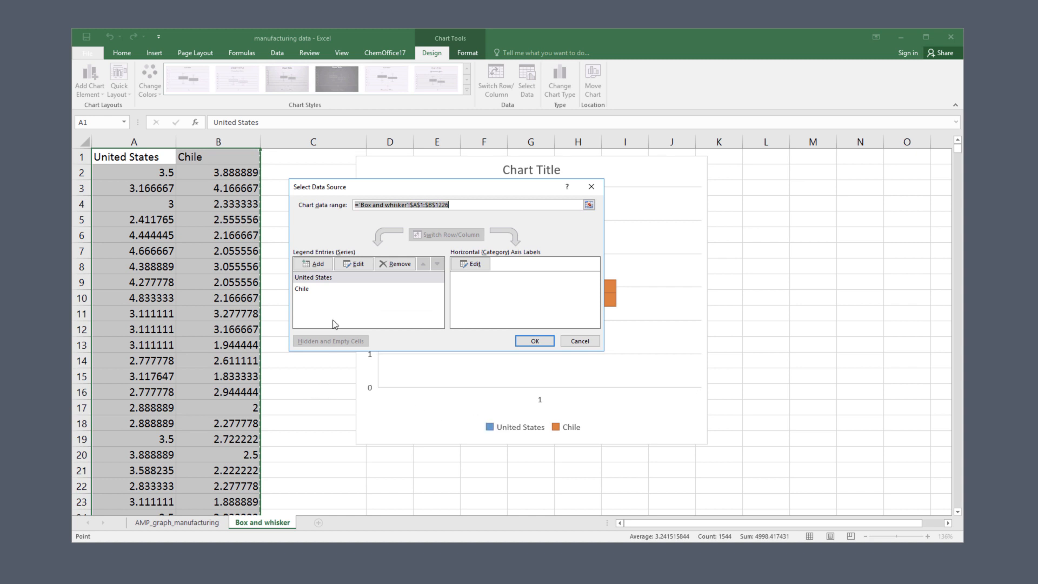
click(357, 264)
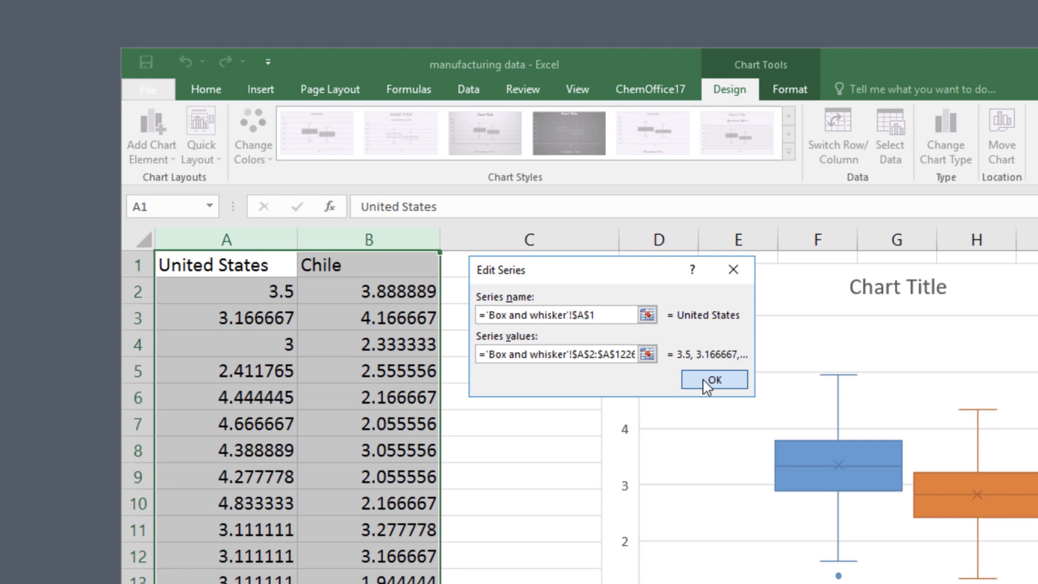
click(714, 380)
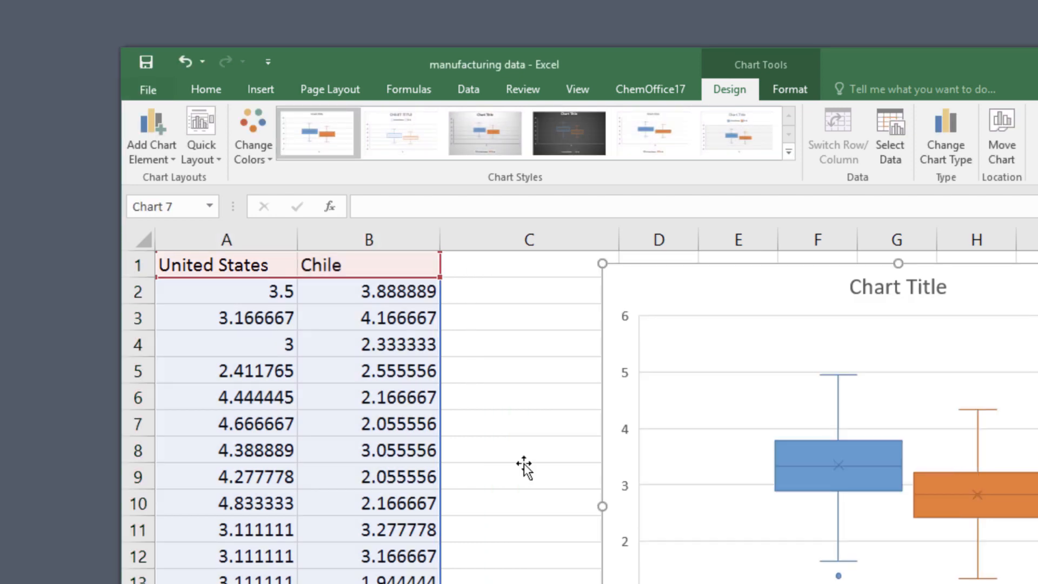
click(225, 265)
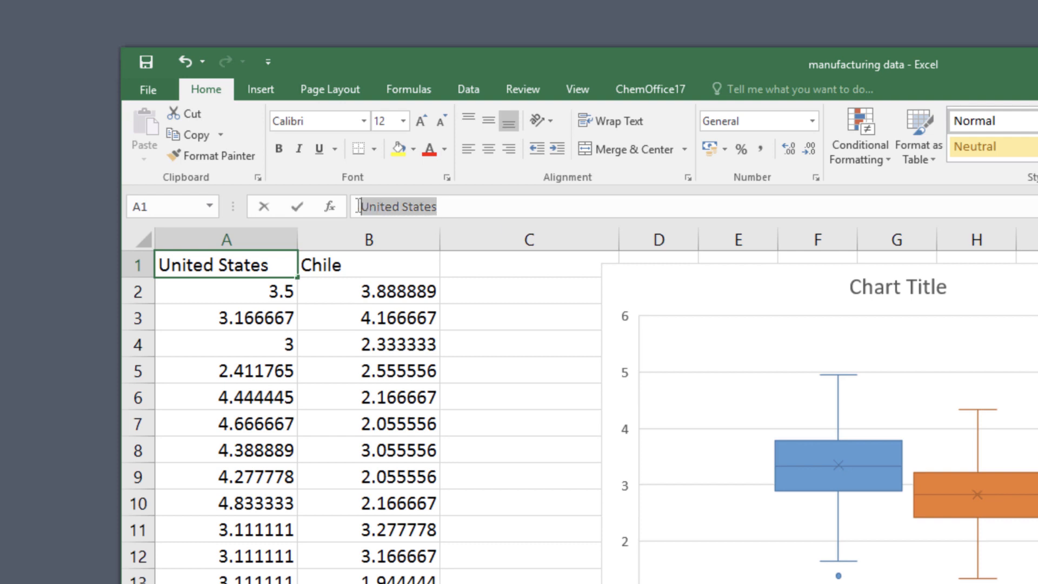
Rename the United States series header to 'US' so the legend reads US and Chile
text(US)
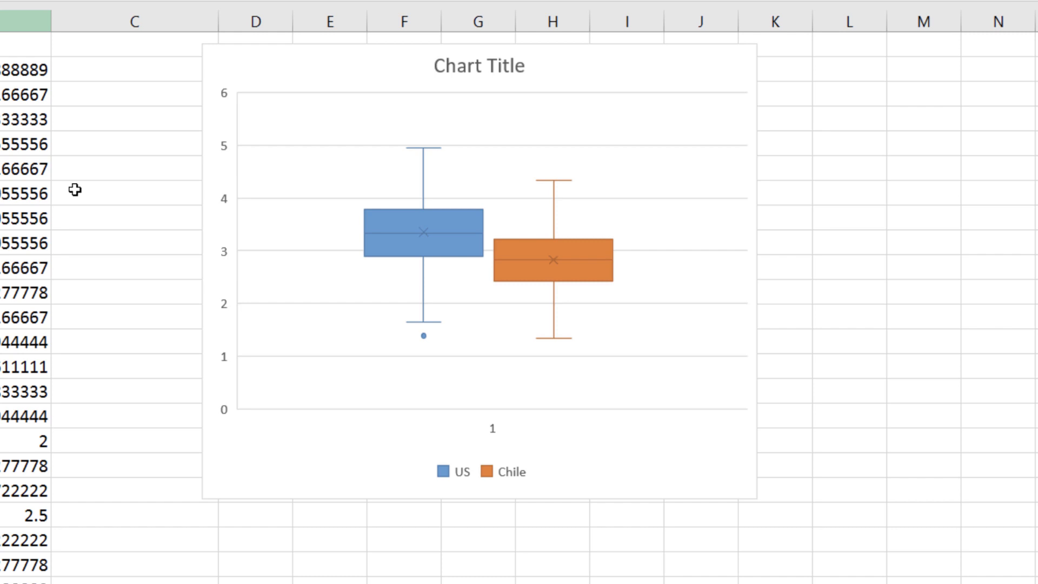
mouse_move(230, 385)
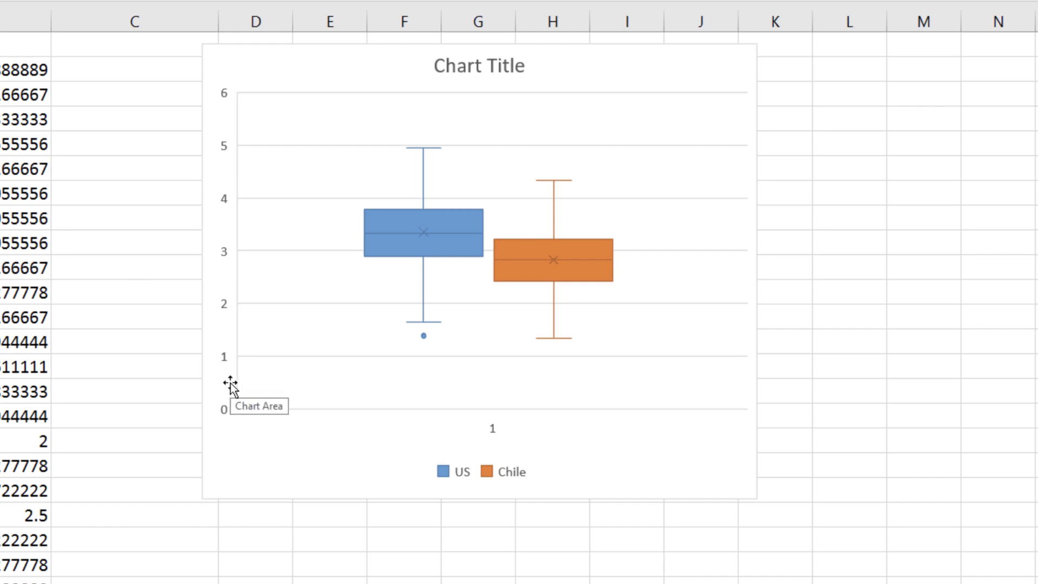
mouse_move(490, 431)
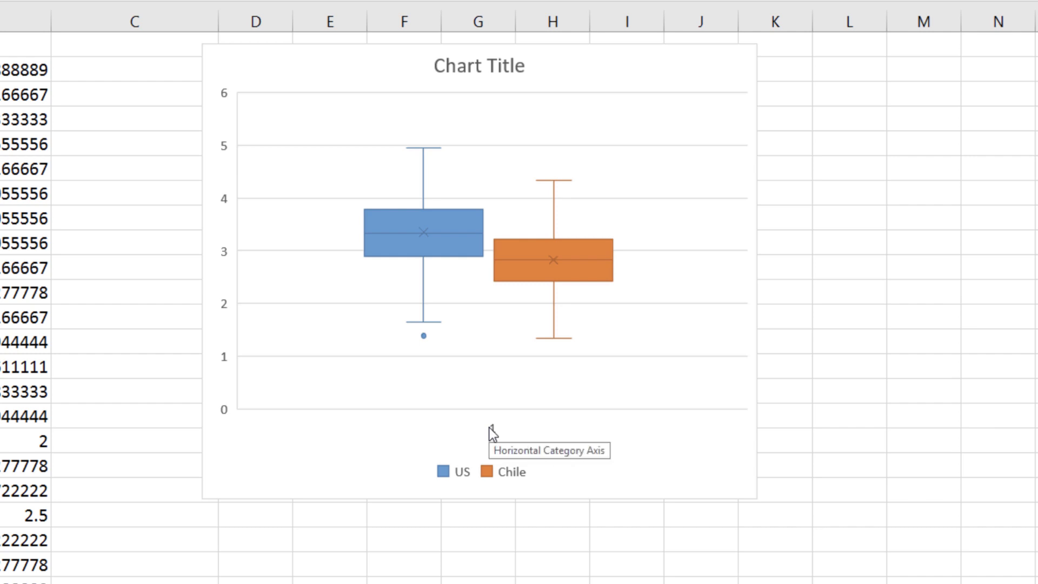
Select the horizontal '1' category axis for removal
click(490, 428)
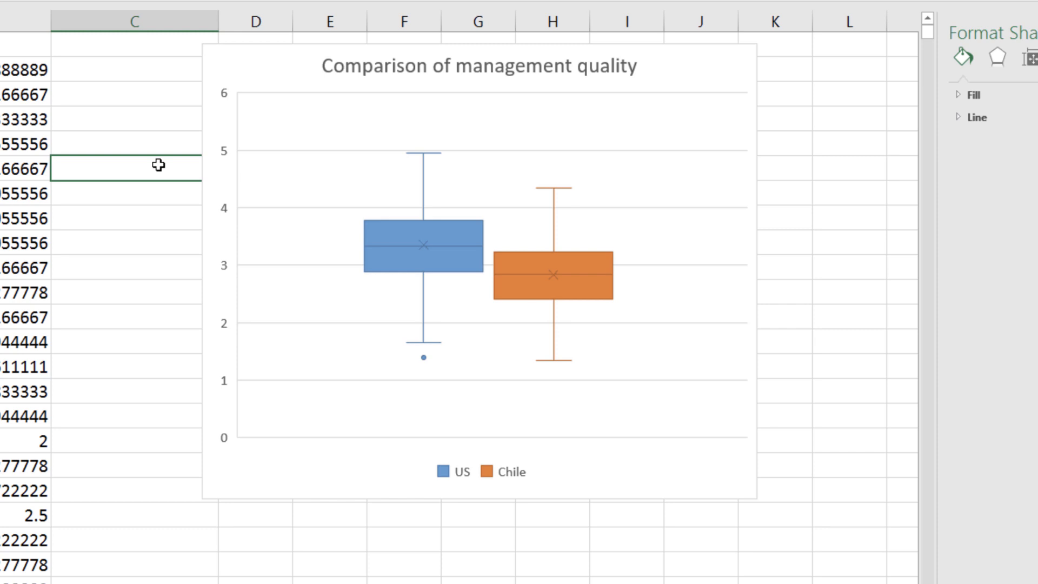
mouse_move(162, 181)
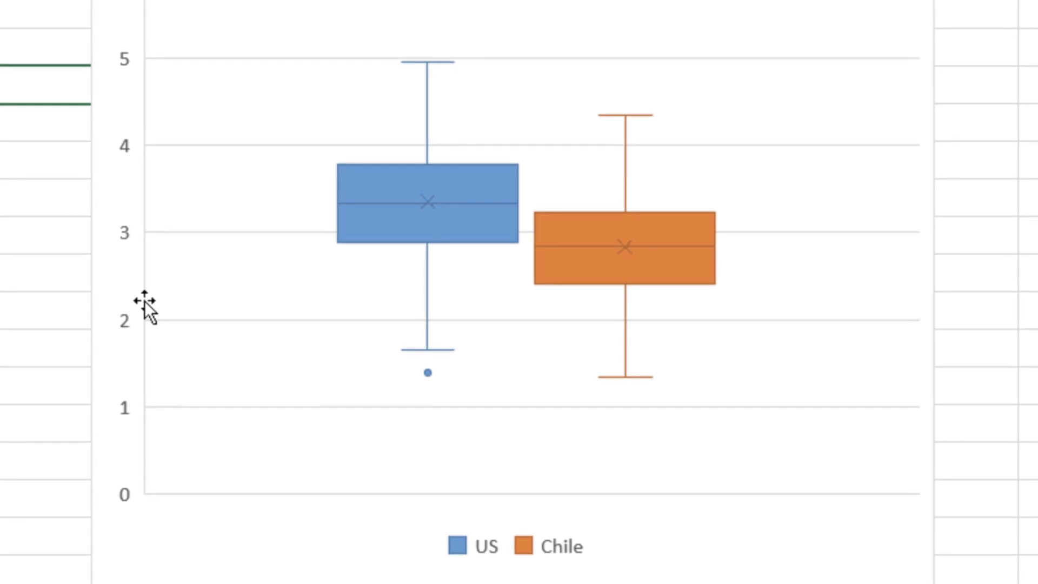
mouse_move(204, 359)
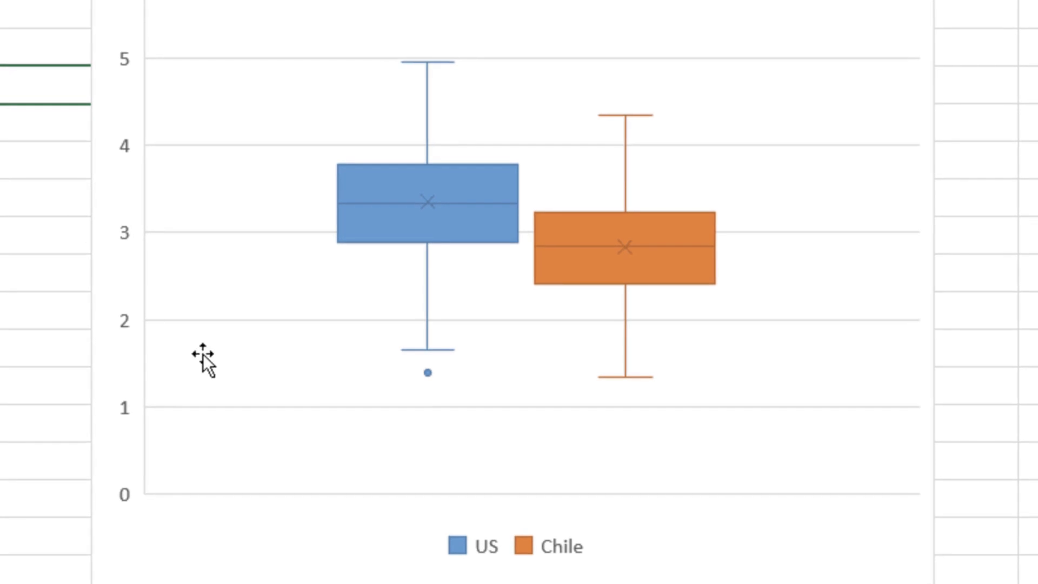
mouse_move(250, 390)
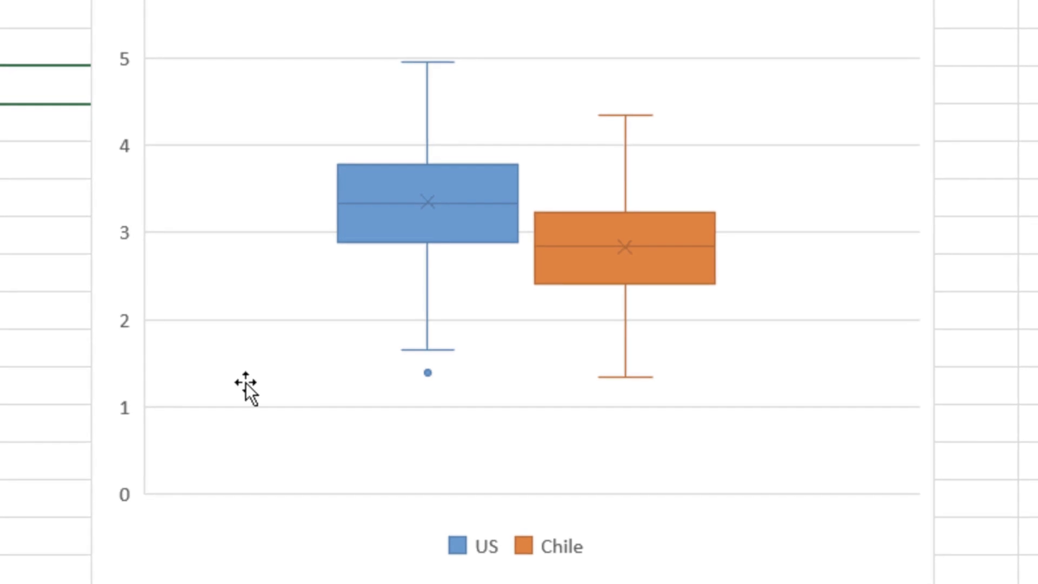
mouse_move(288, 411)
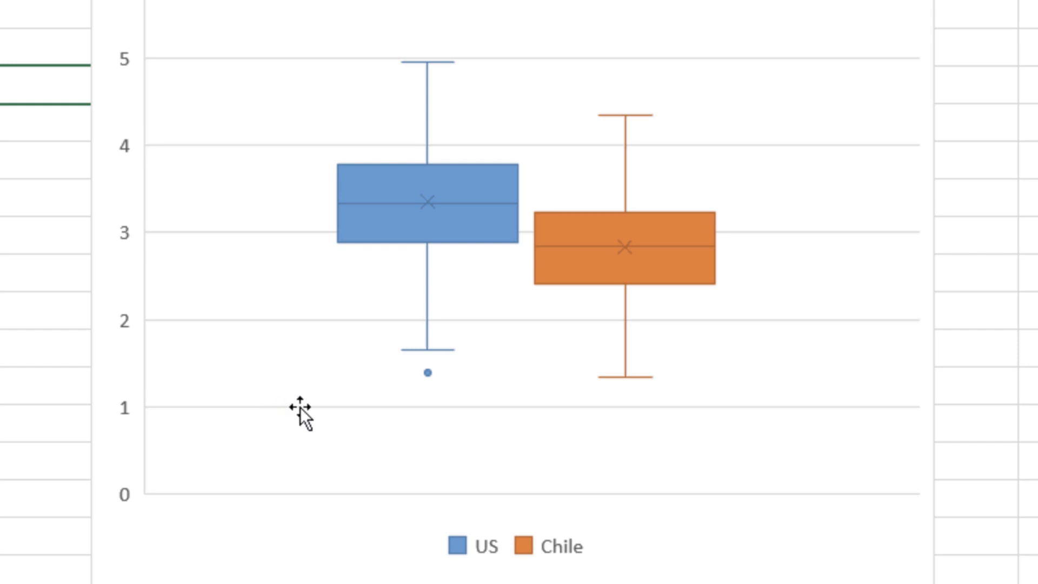
mouse_move(311, 414)
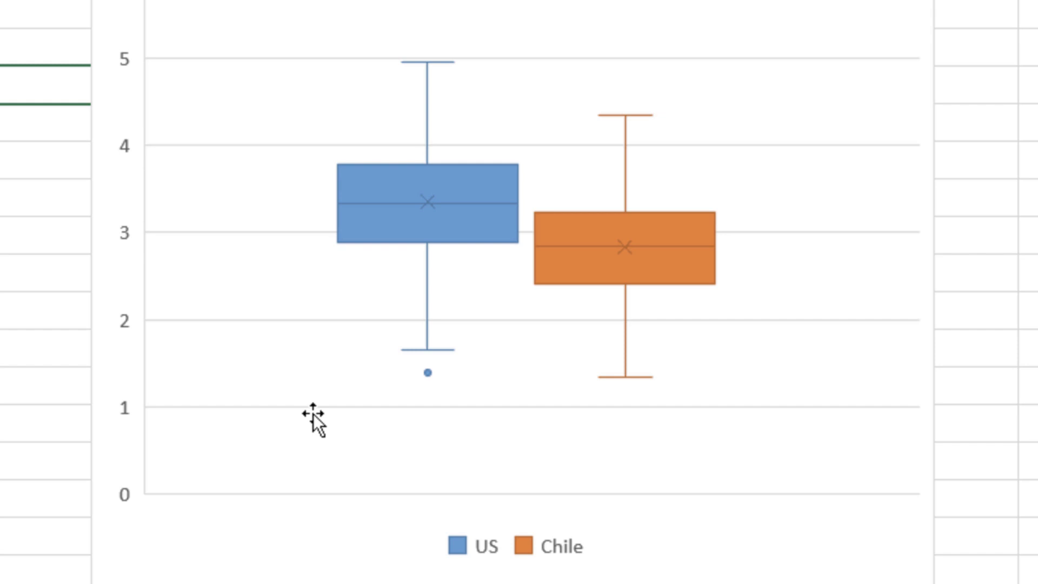
mouse_move(324, 427)
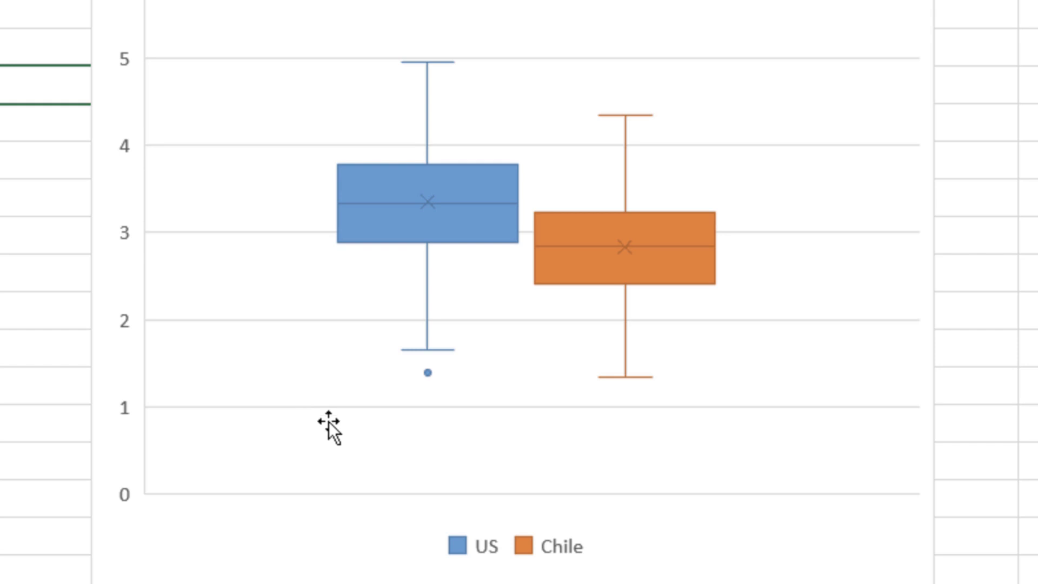
mouse_move(338, 434)
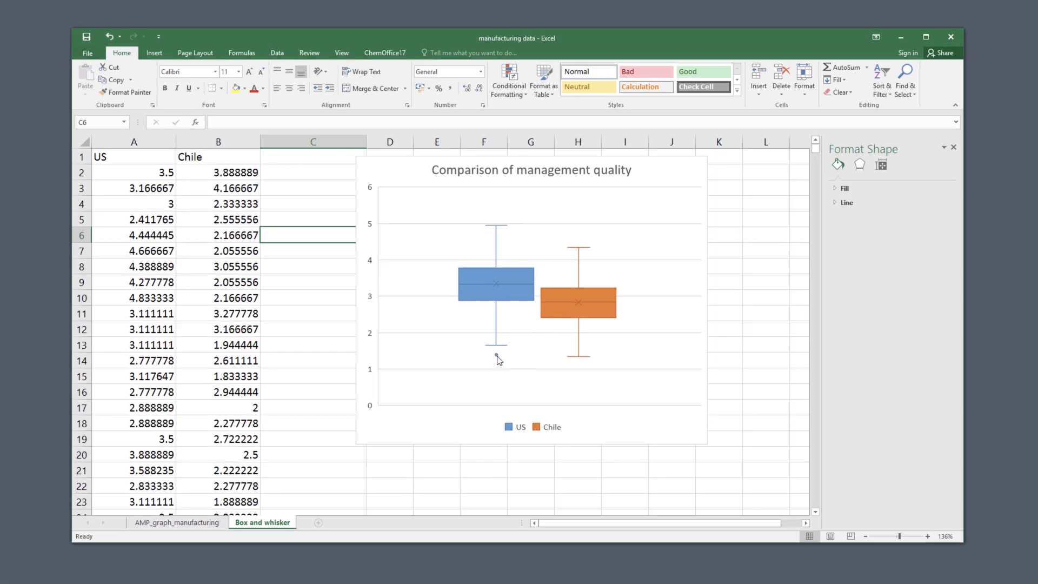
Select a box in the chart to show its Series Options formatting pane
click(495, 285)
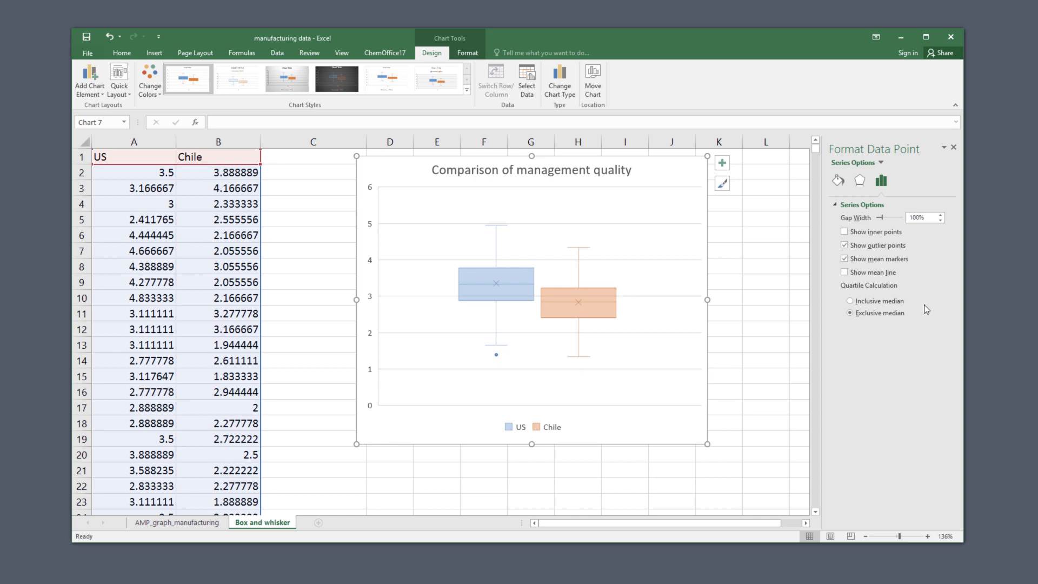
mouse_move(881, 181)
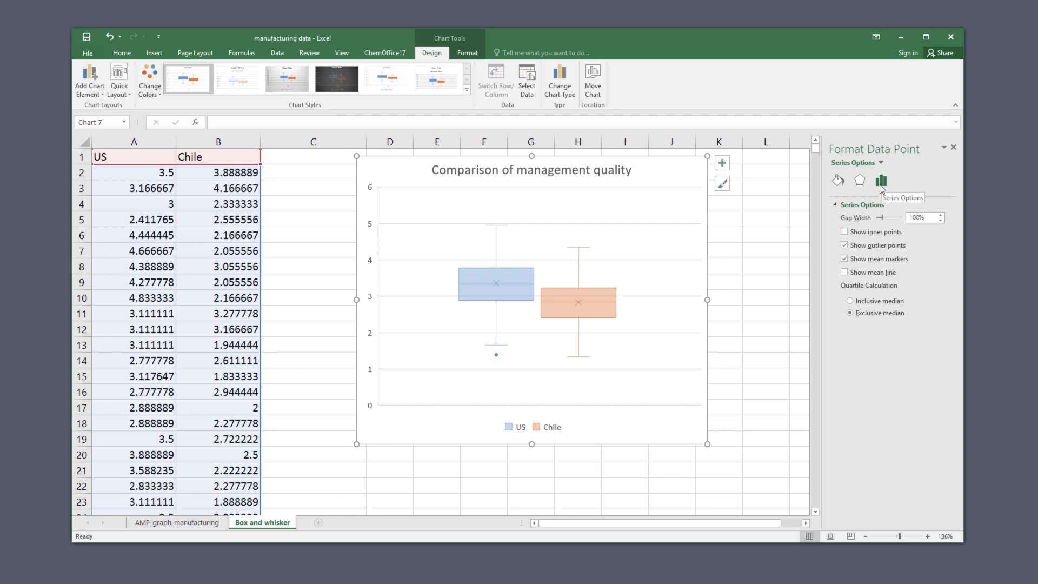